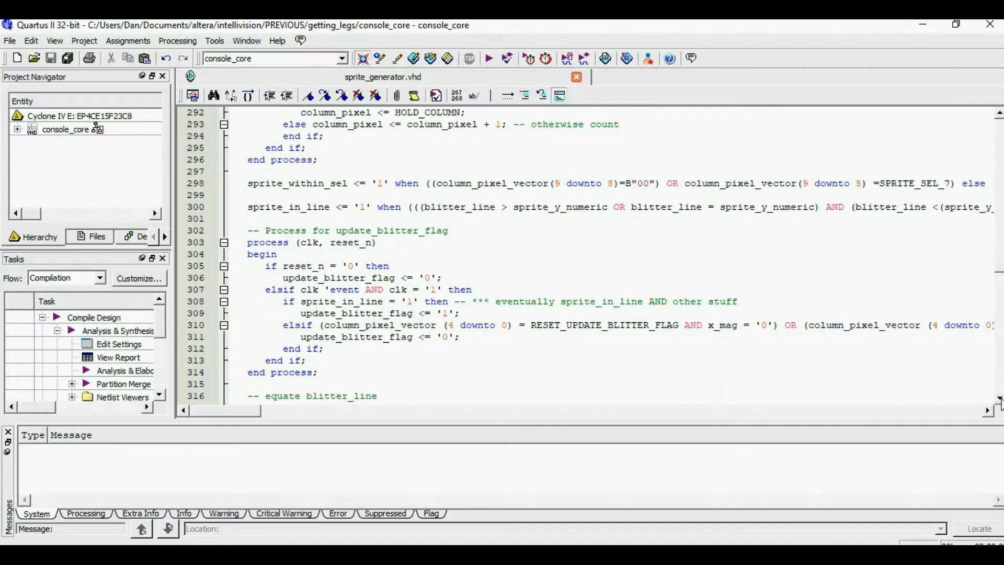
scroll(down, 3)
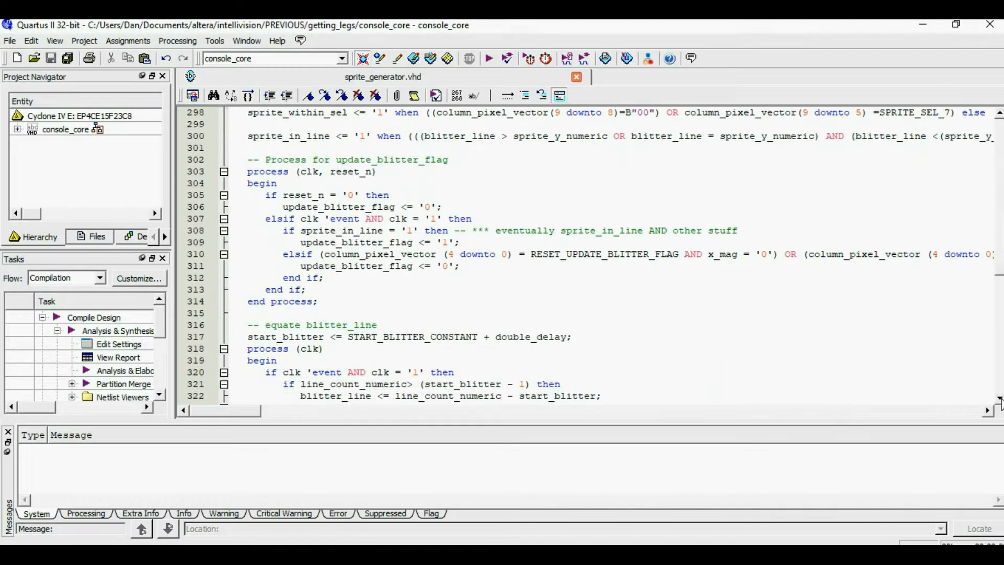
scroll(down, 3)
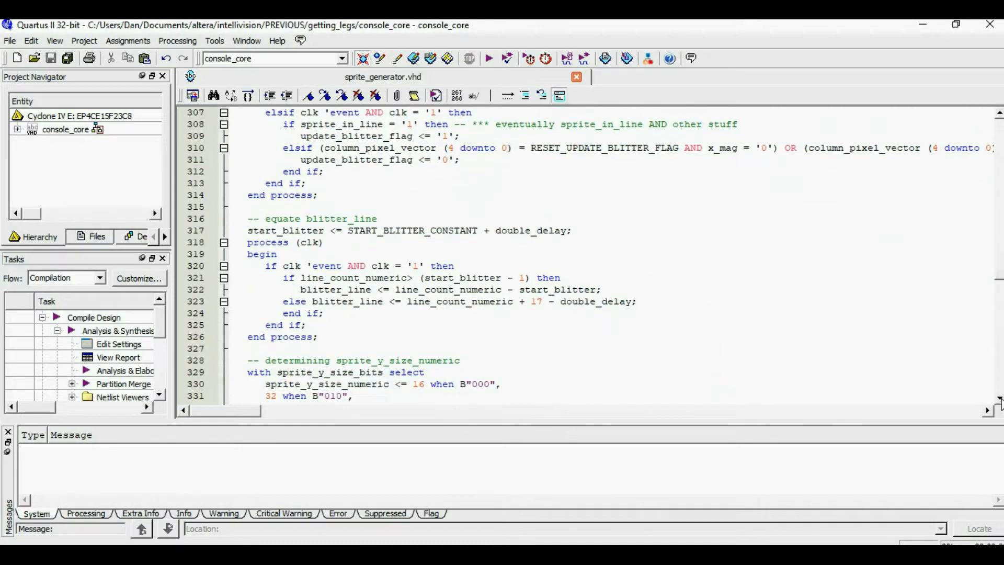
mouse_move(519, 249)
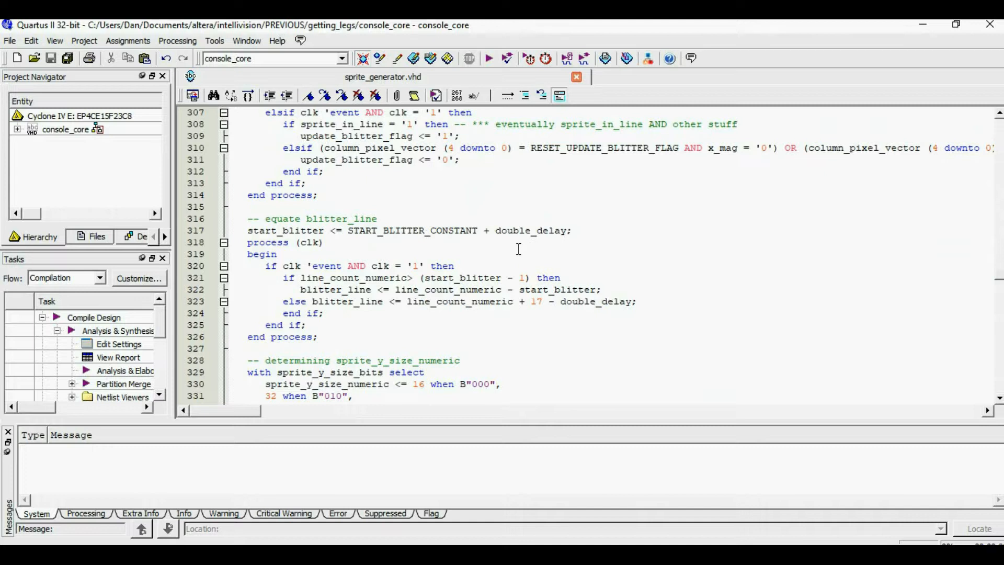
mouse_move(472, 241)
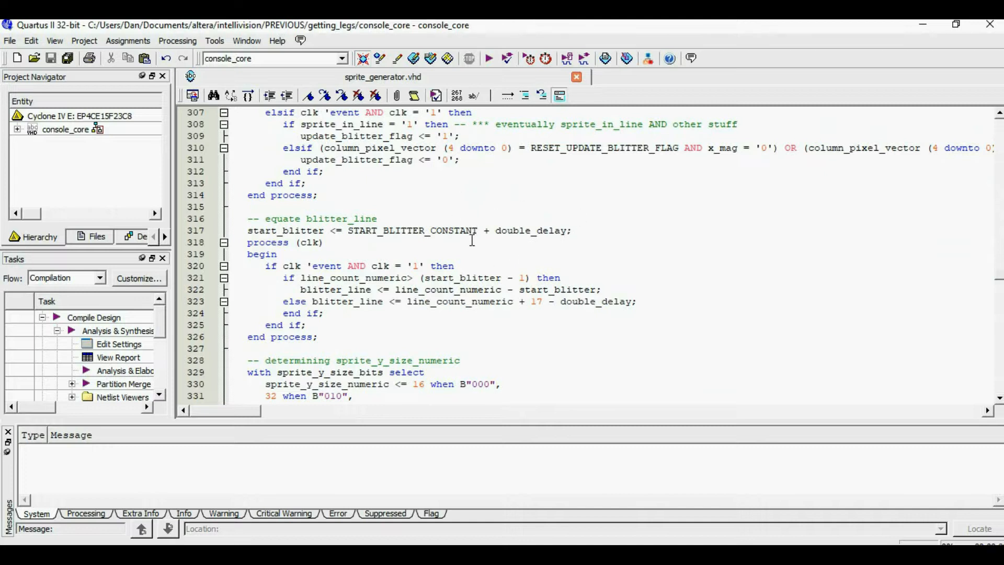
mouse_move(617, 317)
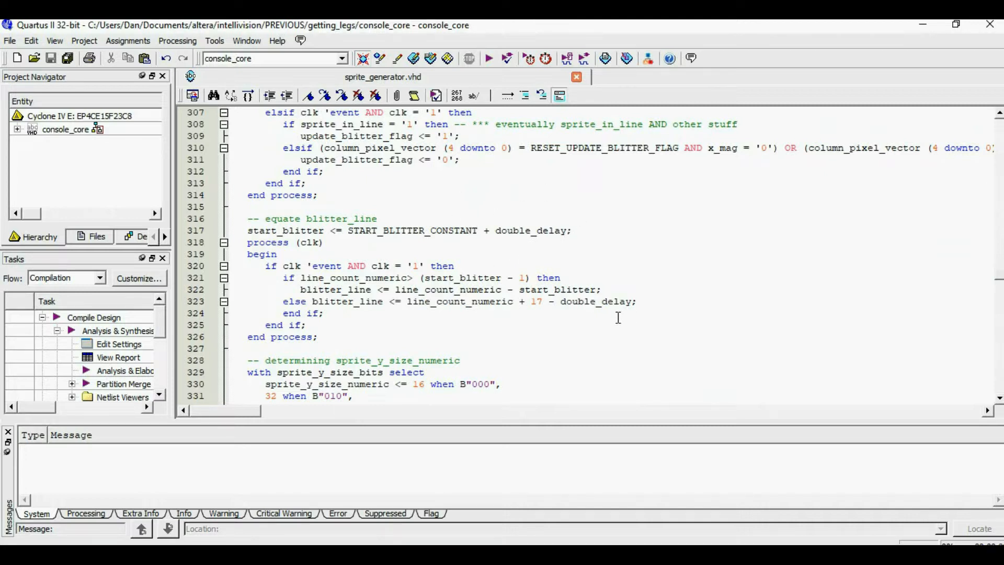
mouse_move(563, 301)
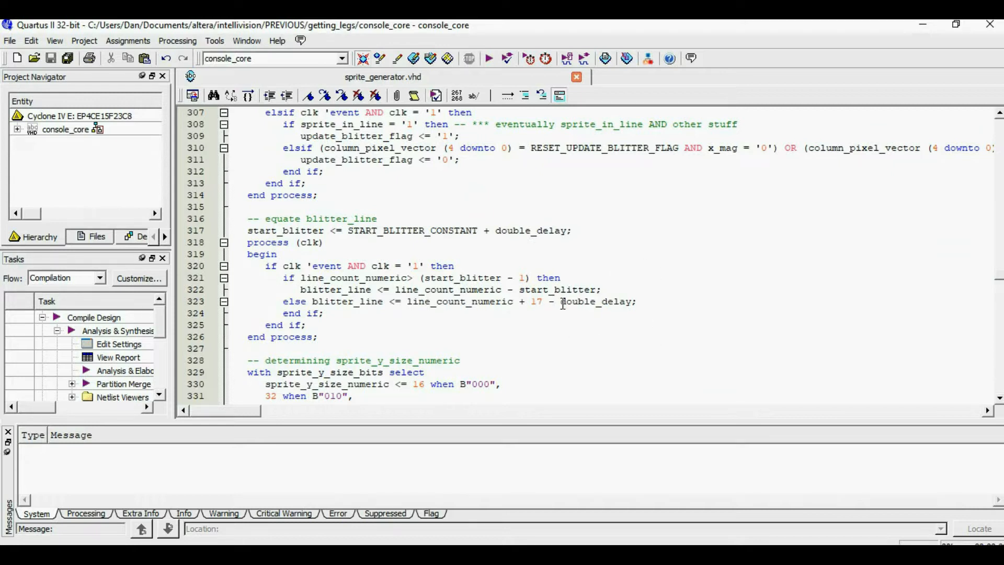
text(qu)
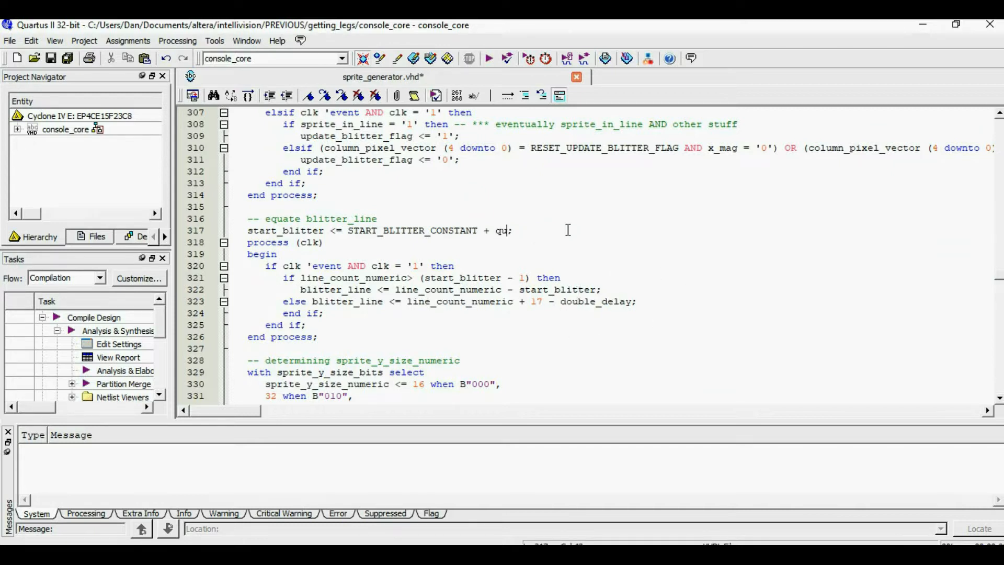
text(adruple_y_delay)
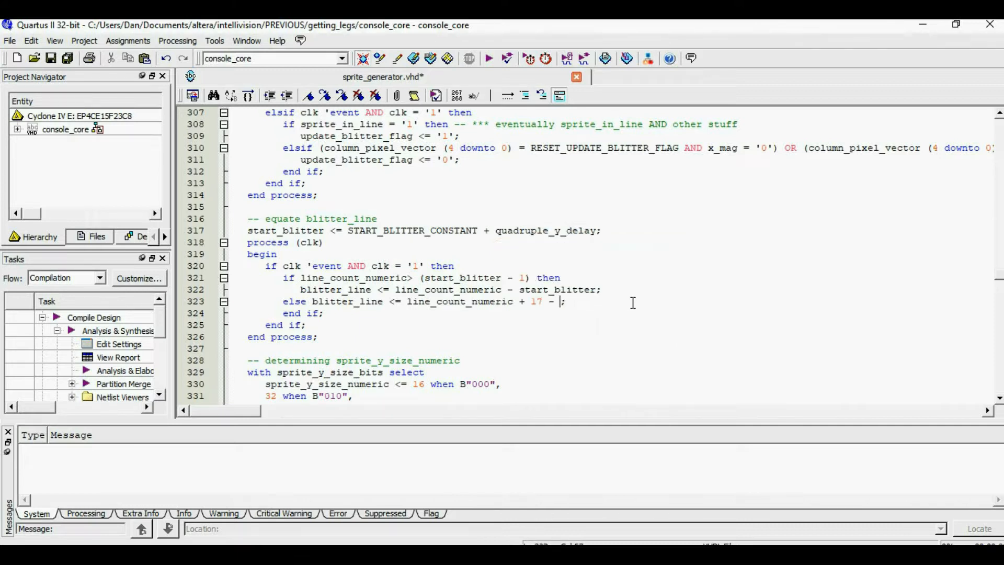
text(qua)
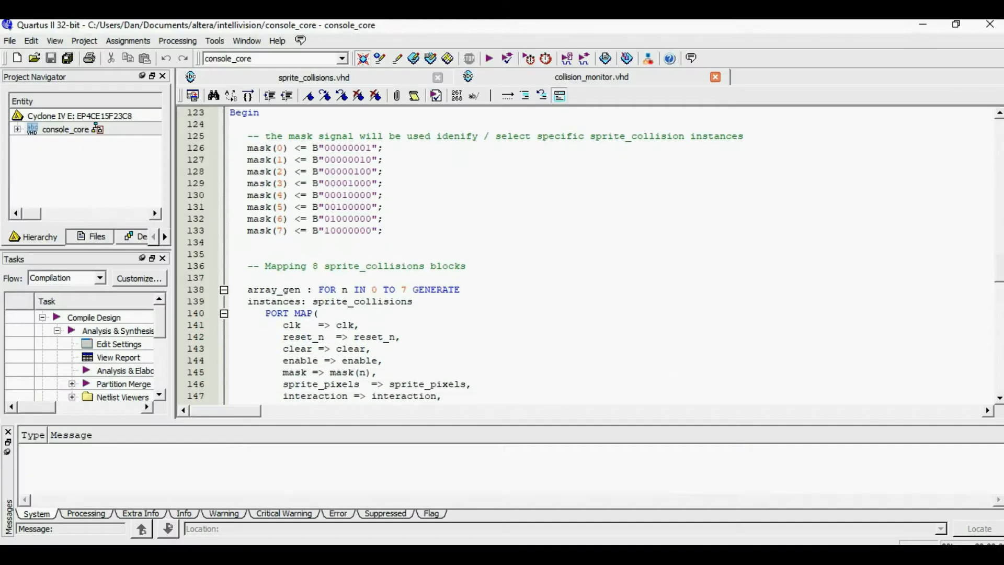
scroll(down, 3)
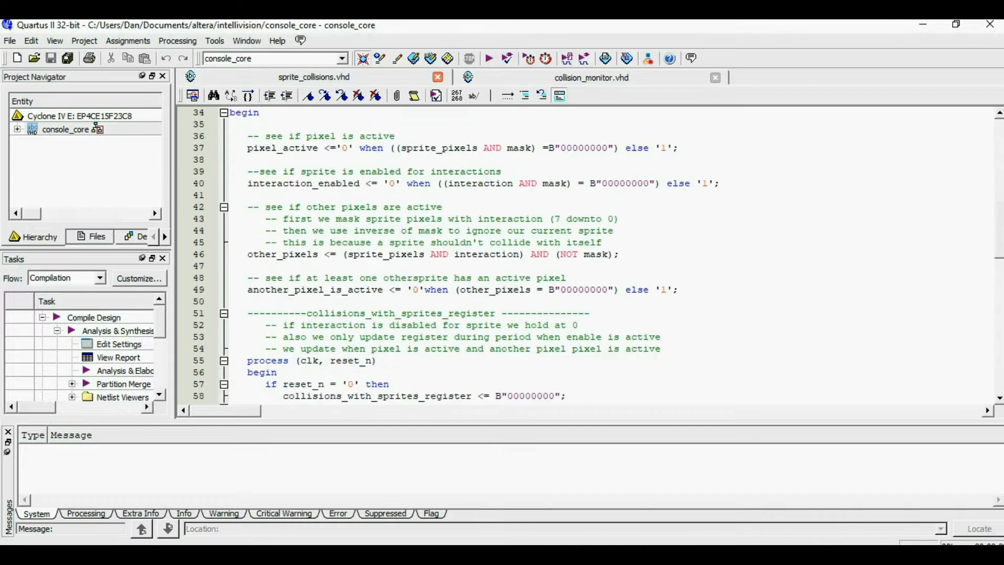
scroll(down, 3)
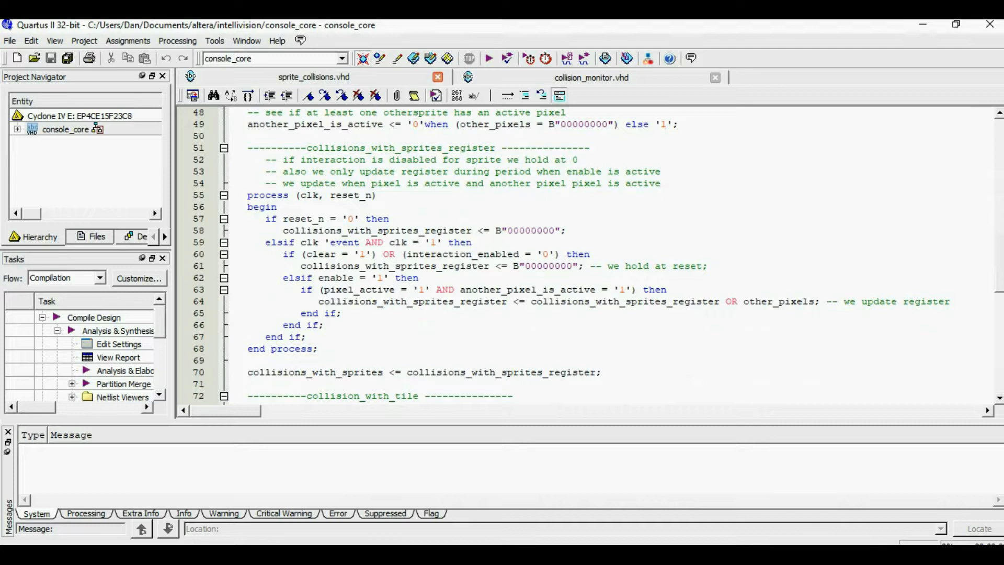
scroll(down, 3)
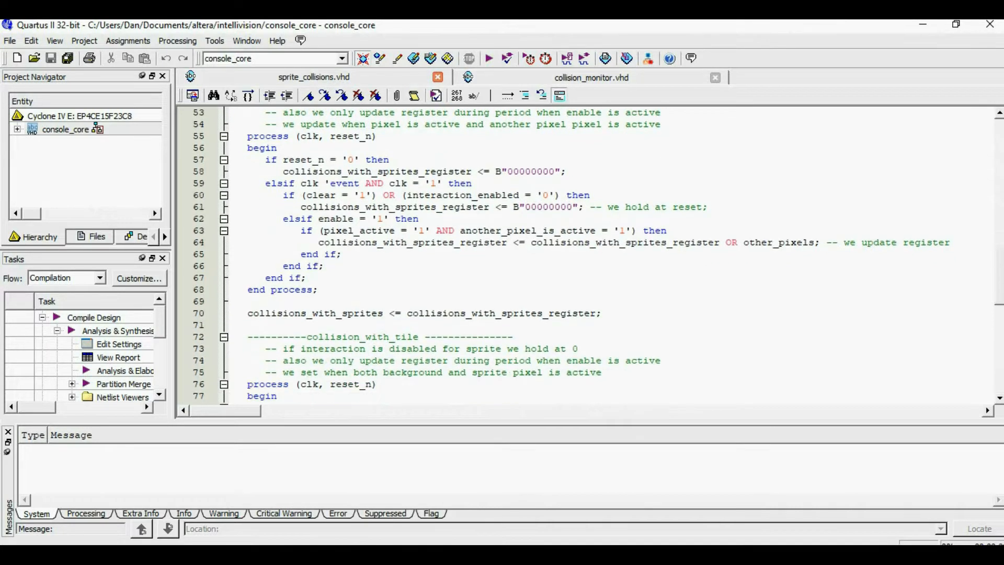
scroll(down, 3)
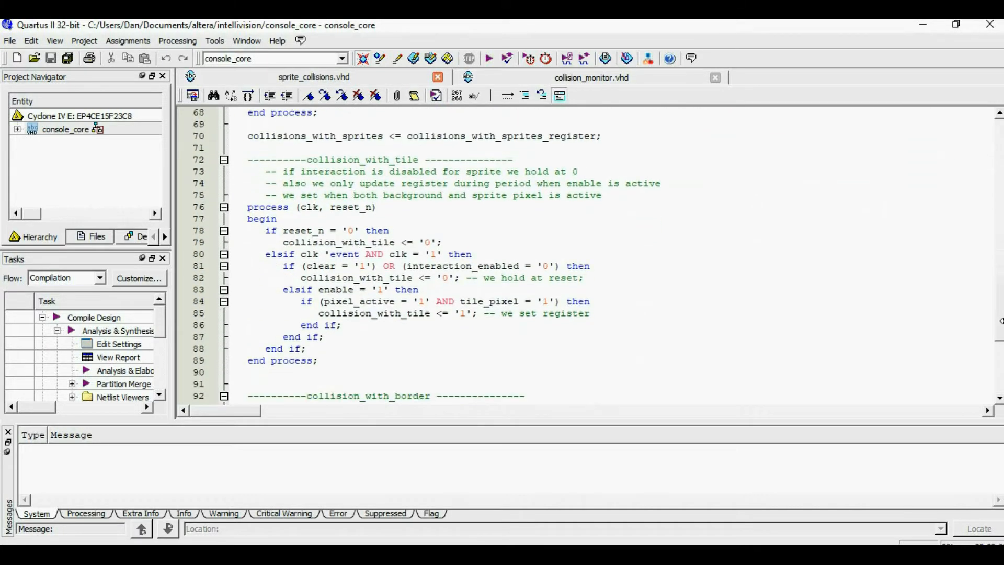
scroll(down, 3)
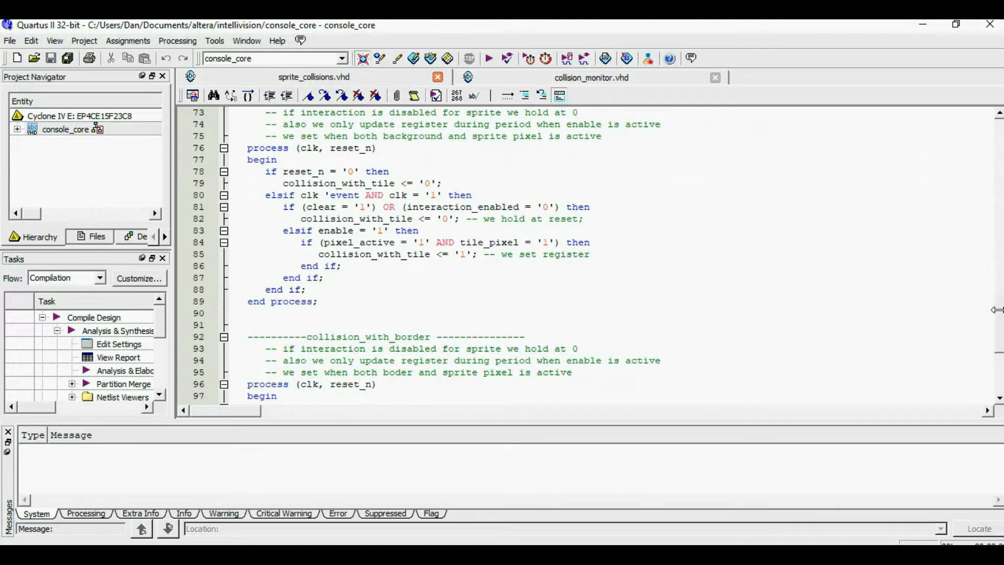
scroll(down, 3)
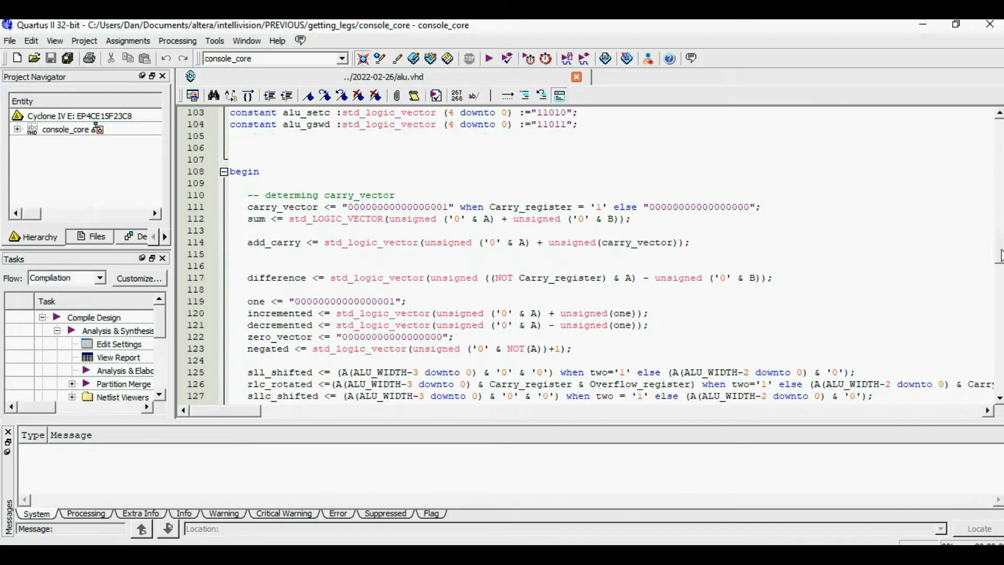
scroll(down, 3)
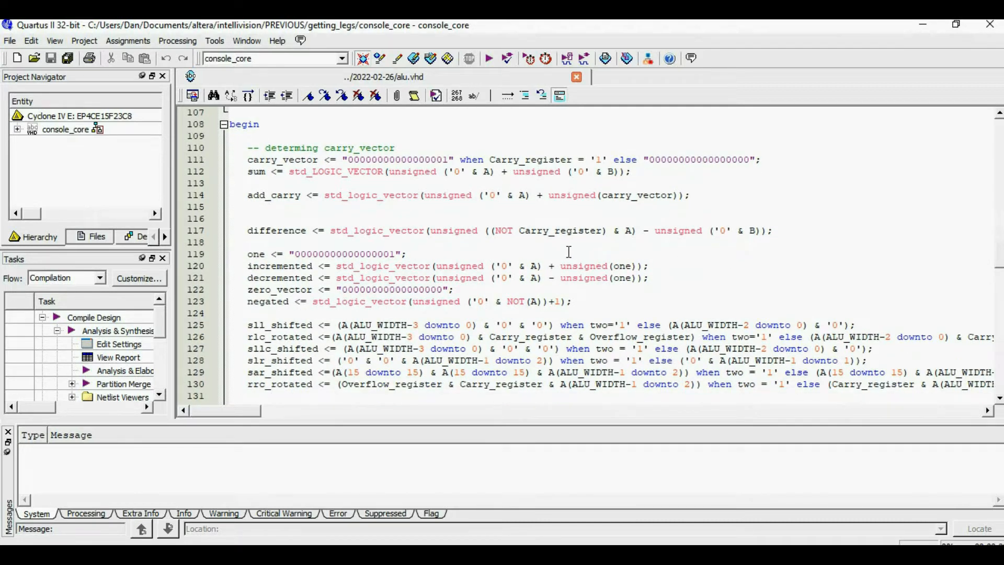
mouse_move(625, 242)
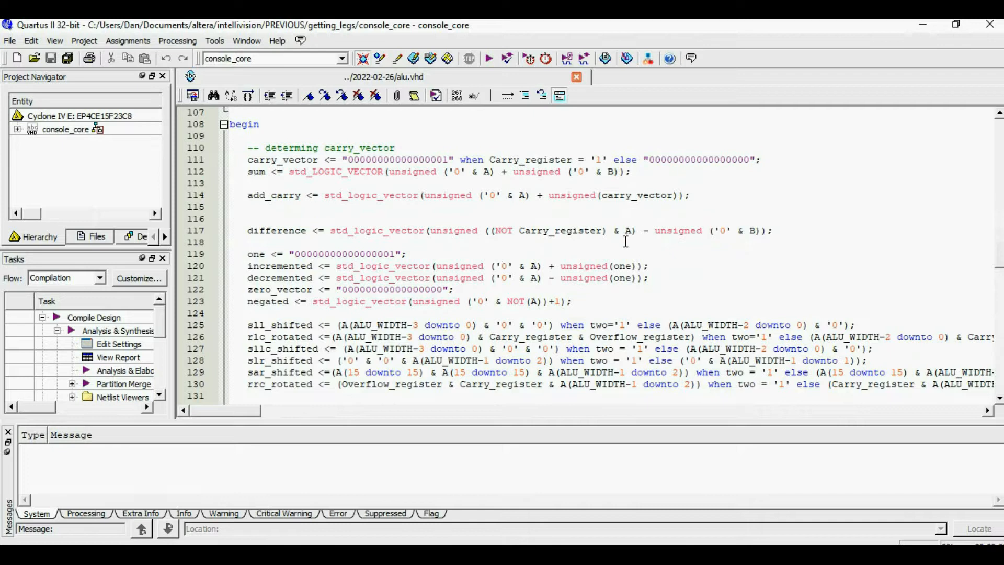
mouse_move(488, 245)
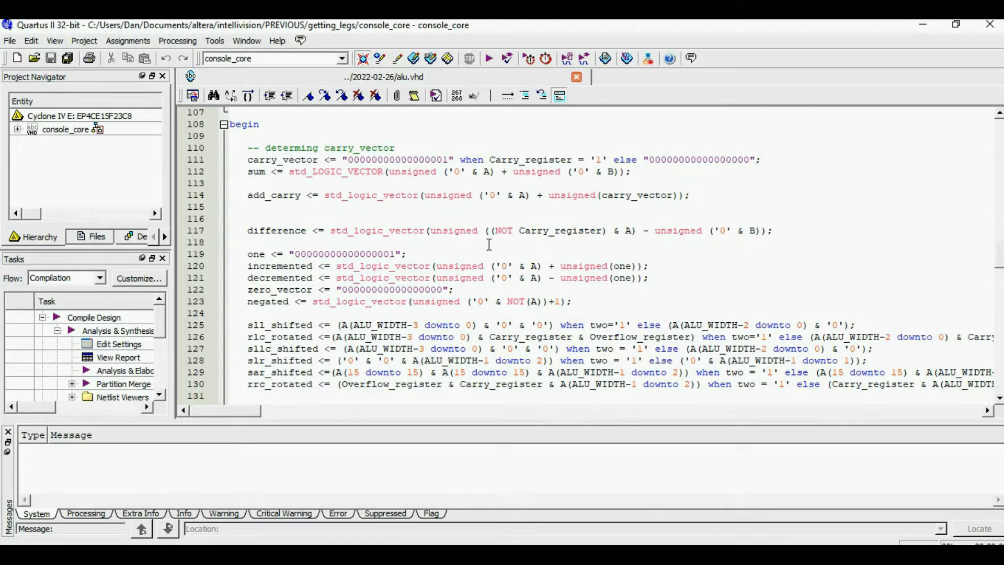